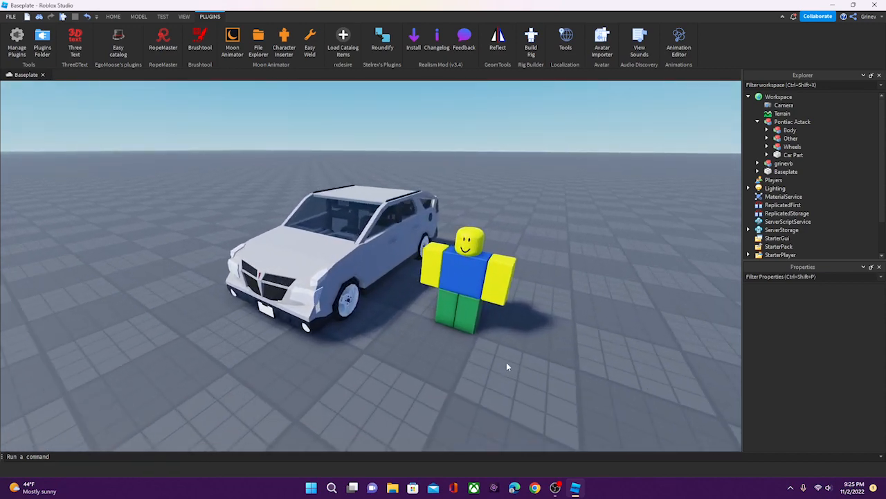
Add the Pontiac Aztack car rig to the saved Moon Animator animation, then close Moon Animator.
left_click(232, 38)
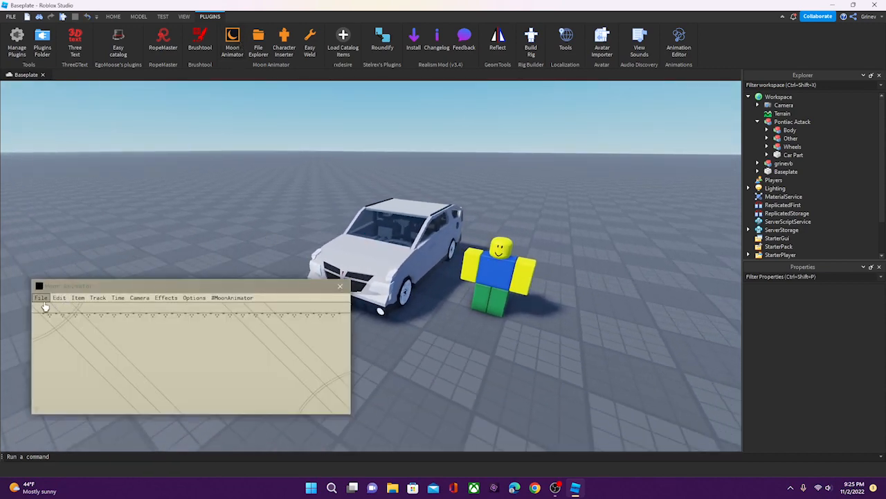
left_click(41, 297)
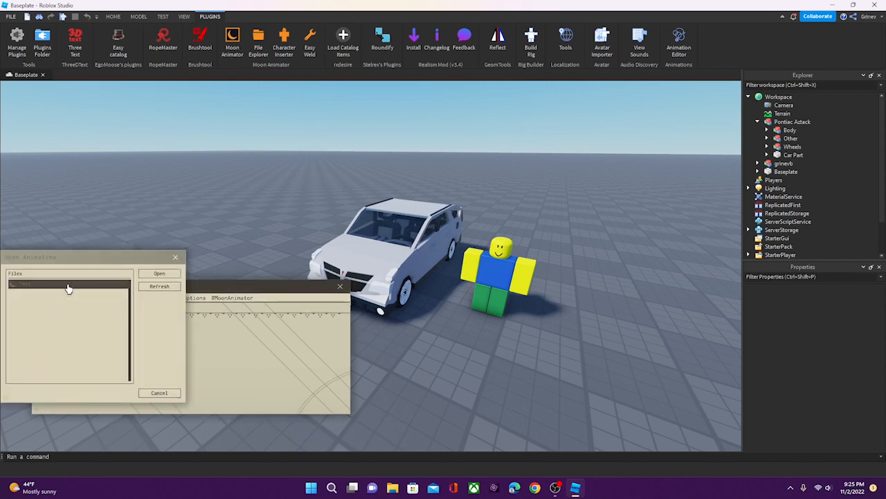
left_click(159, 273)
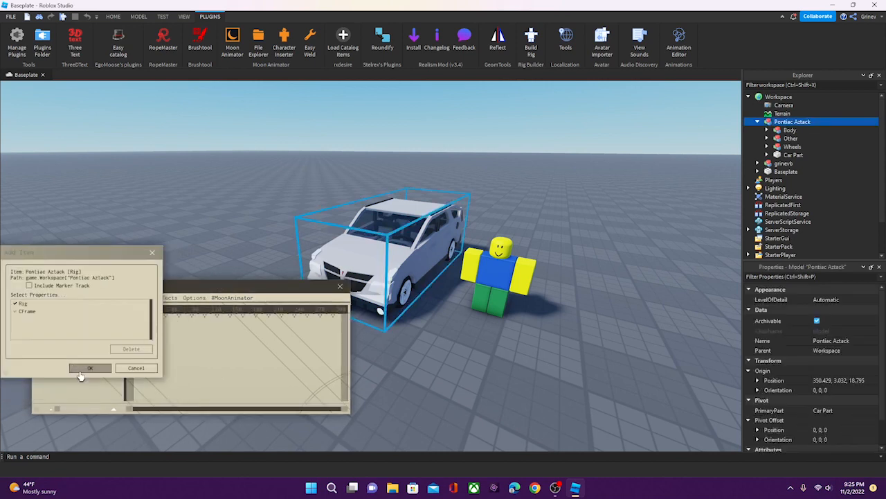
left_click(90, 367)
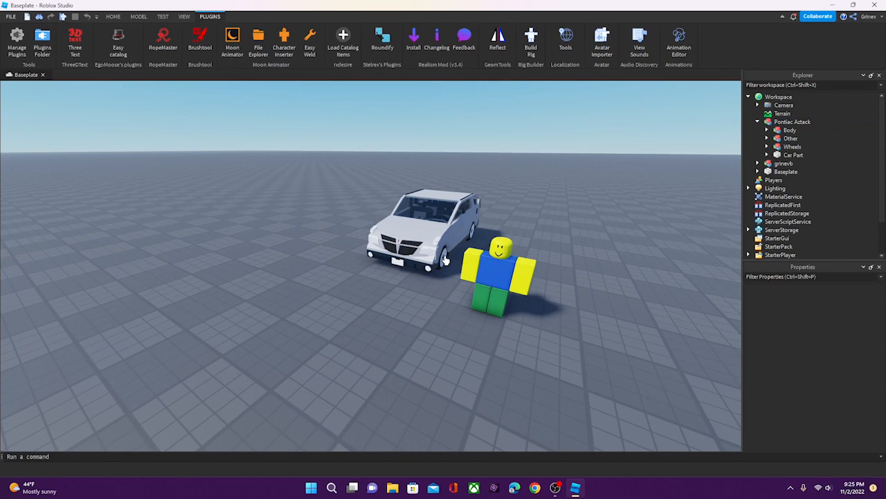
mouse_move(436, 335)
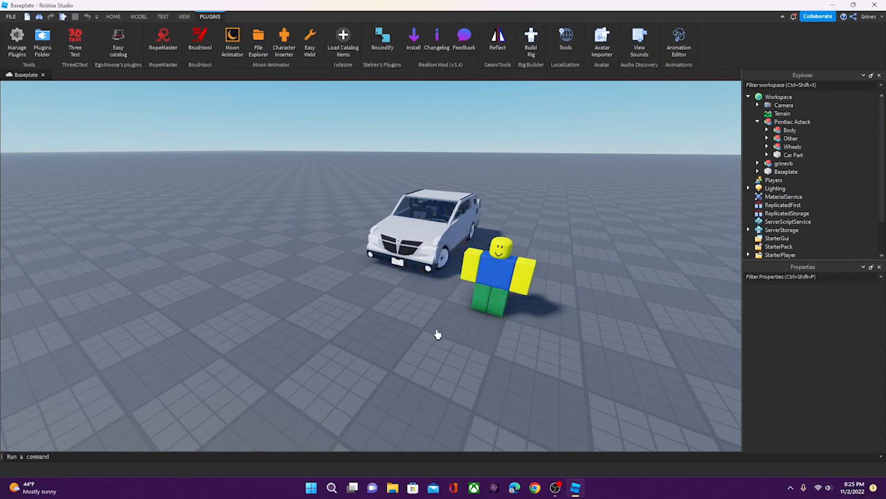
left_click(232, 41)
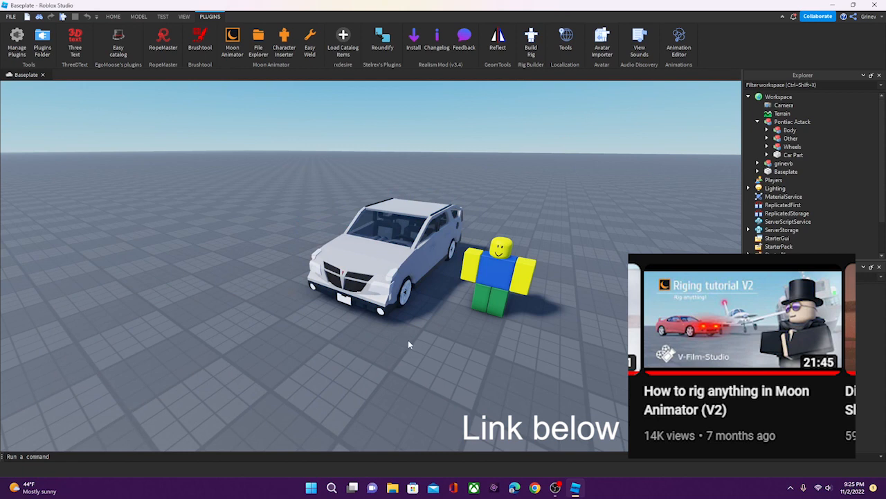
mouse_move(413, 342)
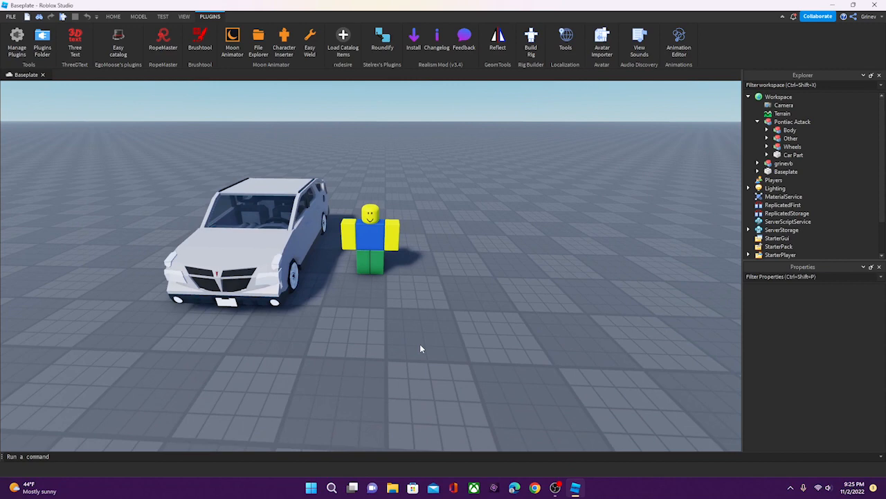
Delete grinevb's HumanoidRootPart and cancel Moon Animator's Add Item dialog.
left_click(113, 16)
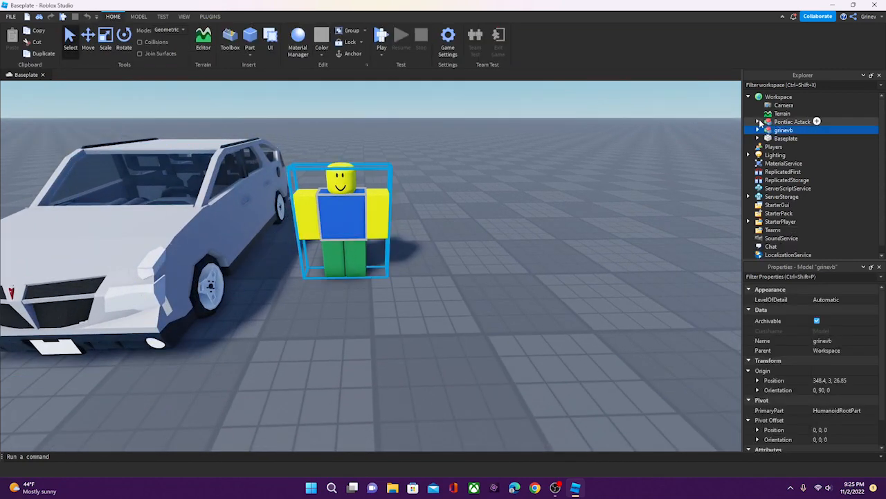
left_click(758, 121)
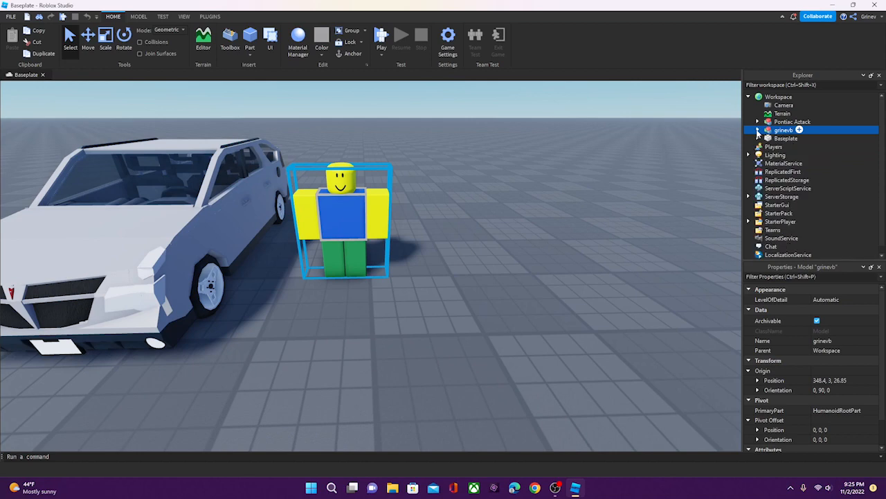
left_click(758, 129)
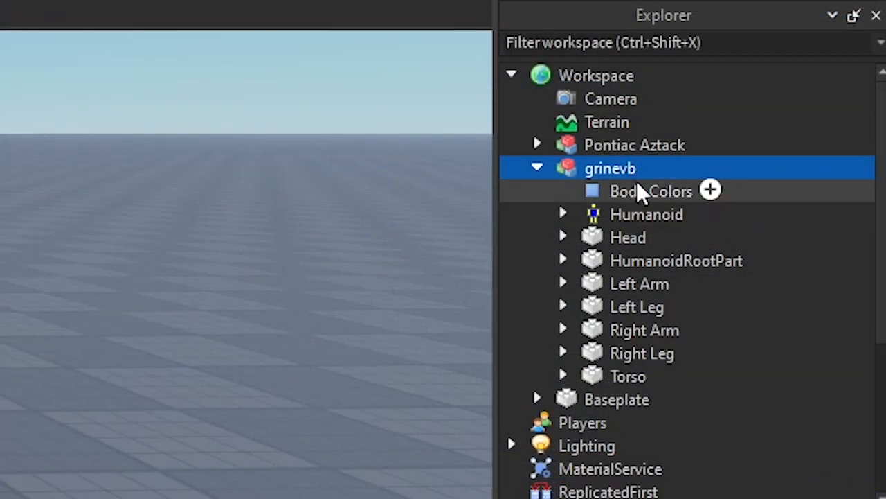
mouse_move(611, 270)
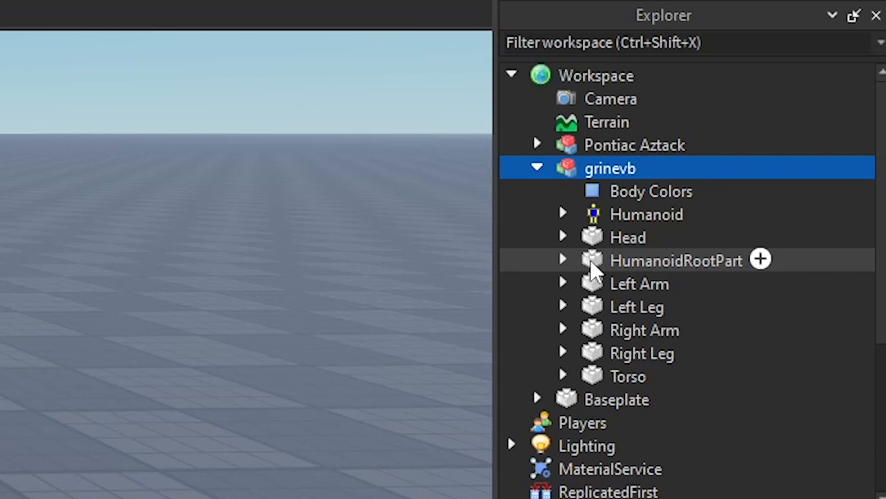
left_click(677, 259)
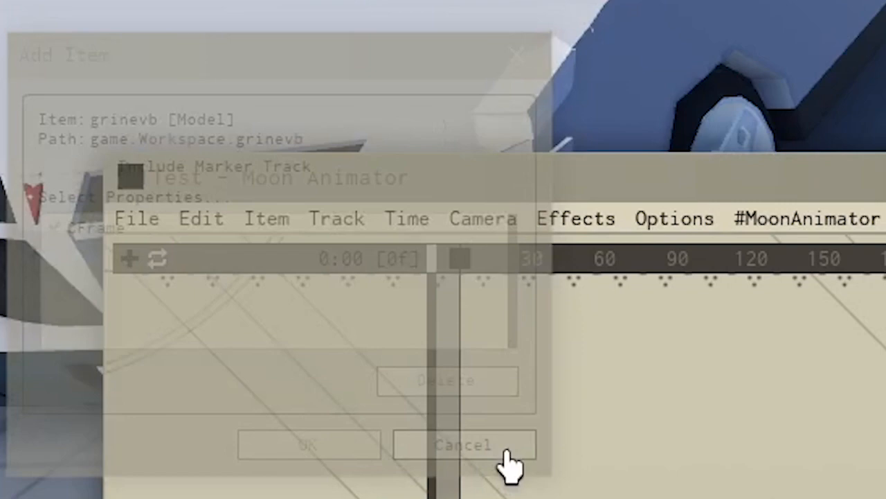
left_click(462, 444)
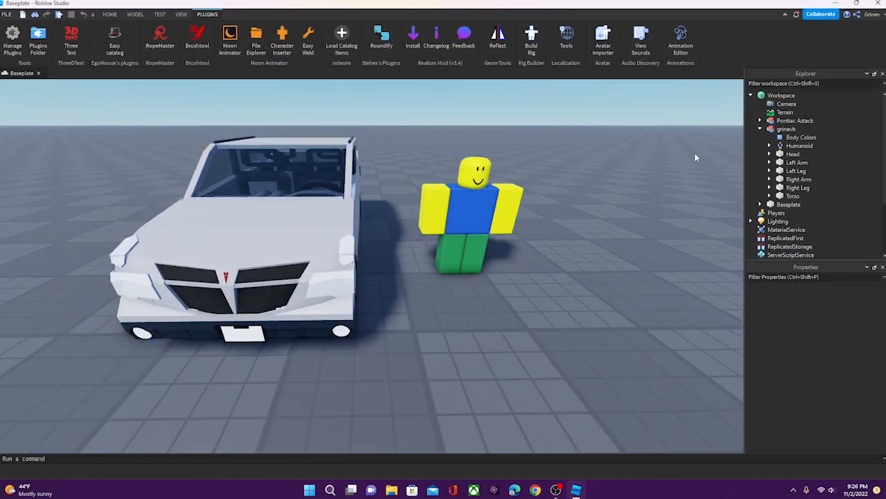
Nest grinevb inside Pontiac Aztack, then select the car's Body union and the character's Torso.
left_click(759, 120)
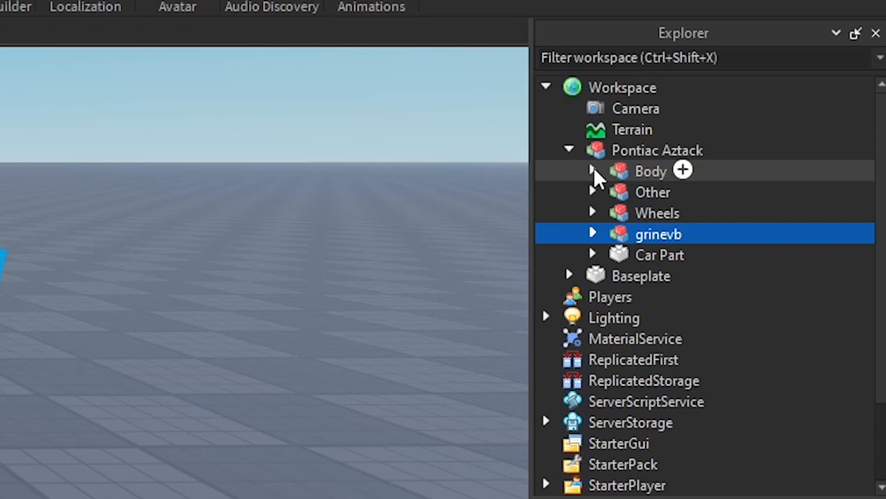
left_click(593, 171)
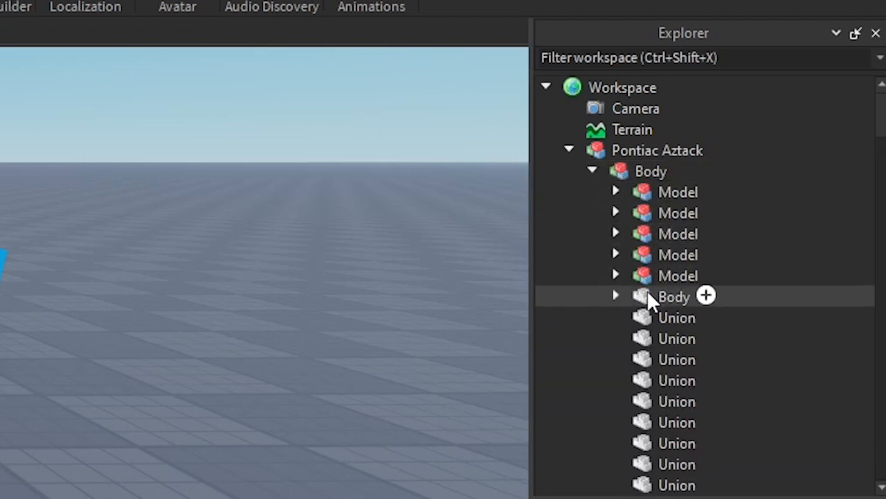
left_click(673, 296)
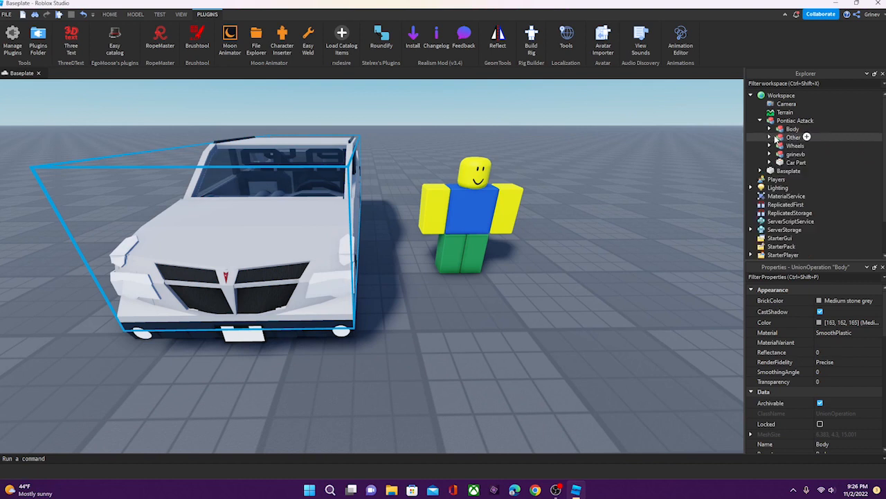
mouse_move(771, 153)
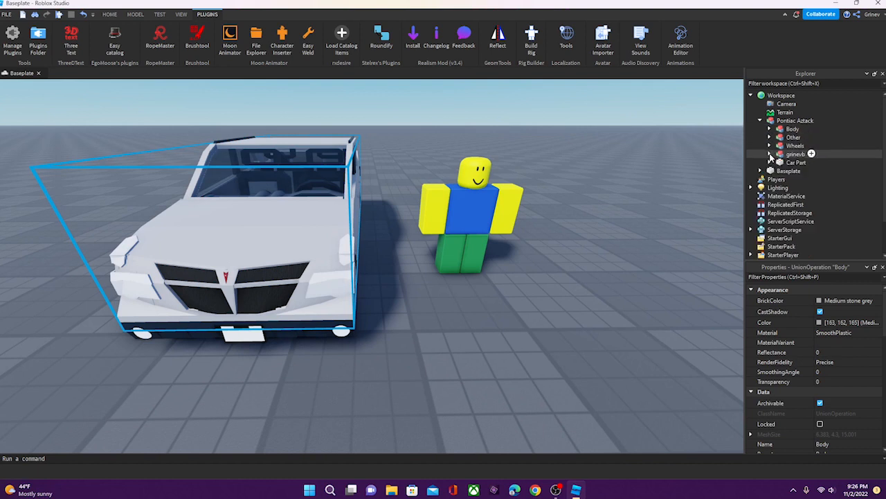
left_click(769, 154)
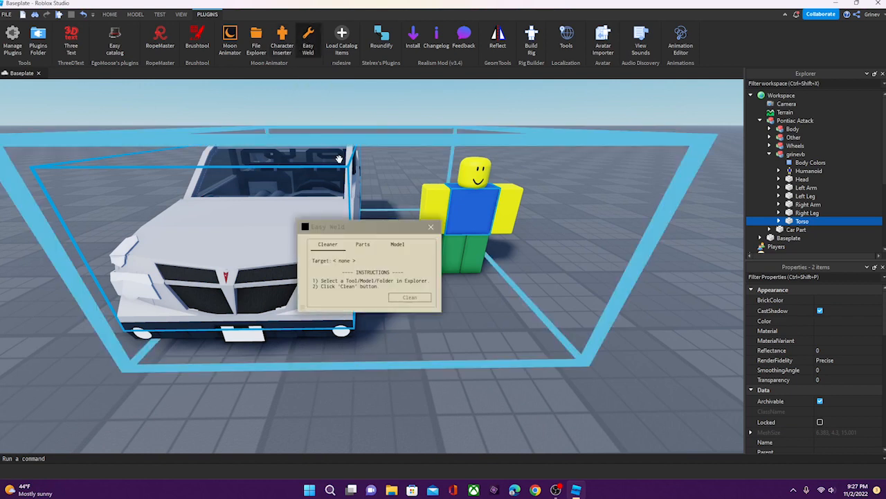
Weld Body (base) to Torso (target) with an animatable Motor6D using Easy Weld.
left_click_drag(327, 226, 449, 314)
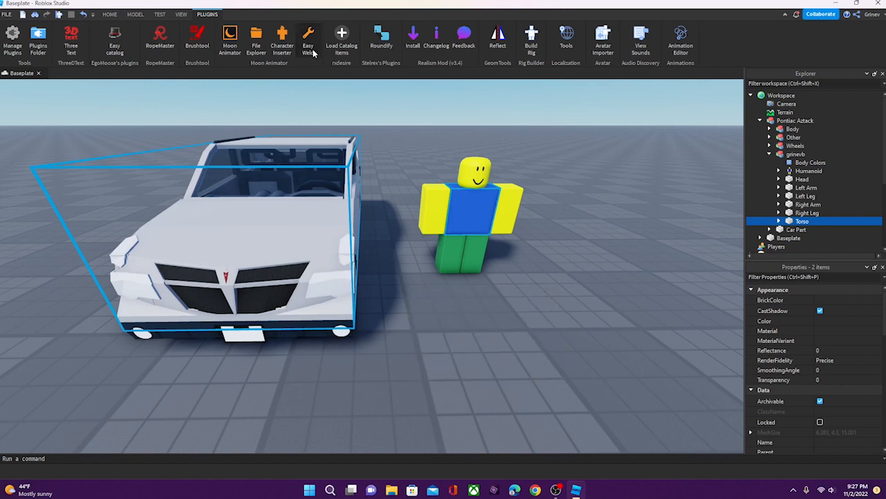
left_click(308, 38)
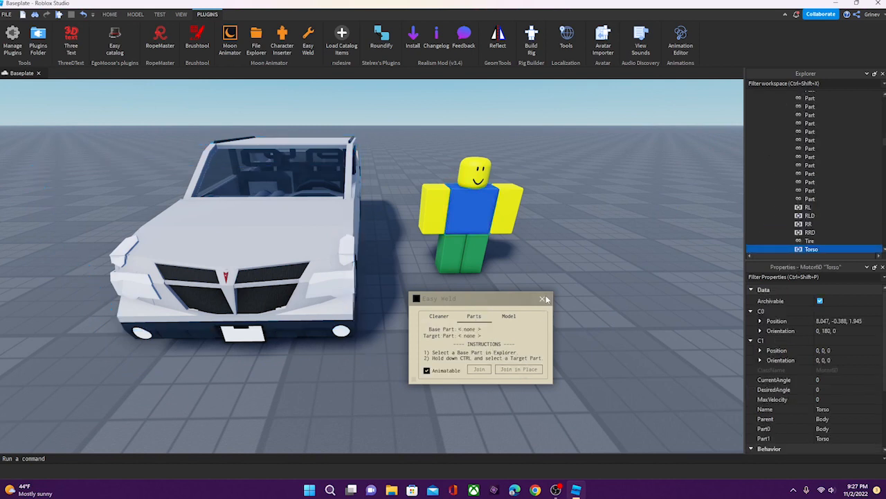
Add Pontiac Aztack as a rig to Moon Animator, test-rotate the seated character, and close.
left_click(36, 297)
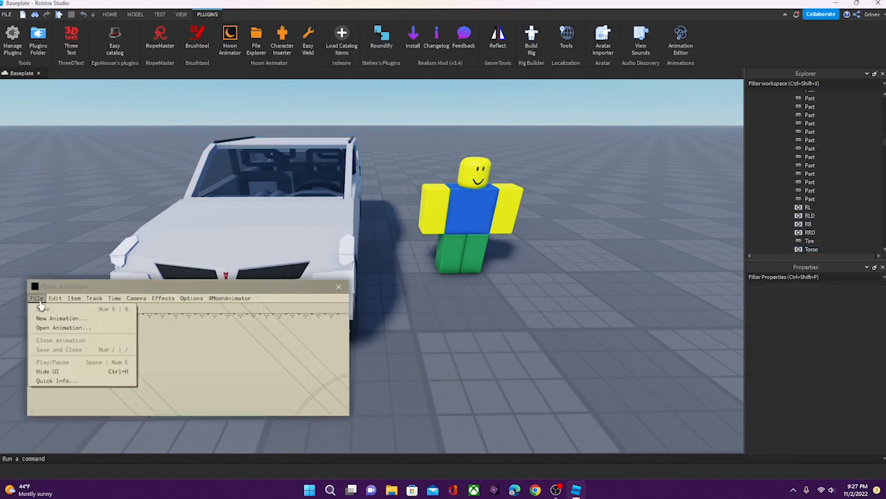
left_click(64, 327)
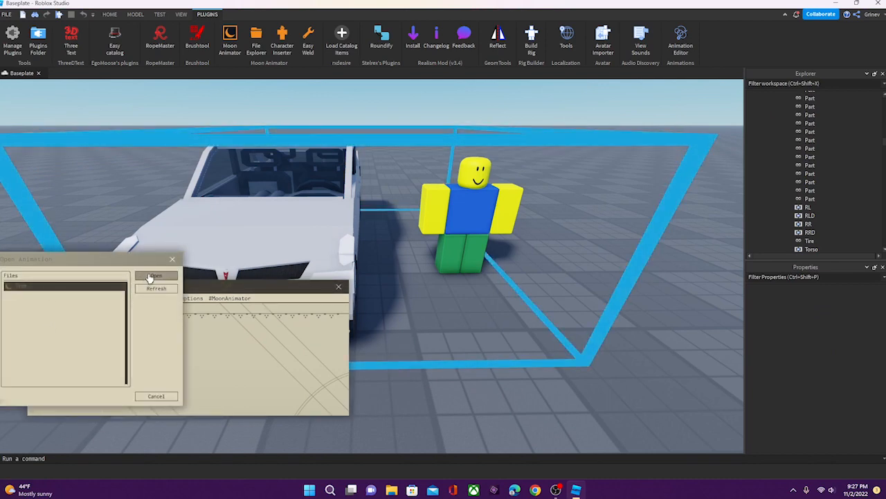
left_click(155, 276)
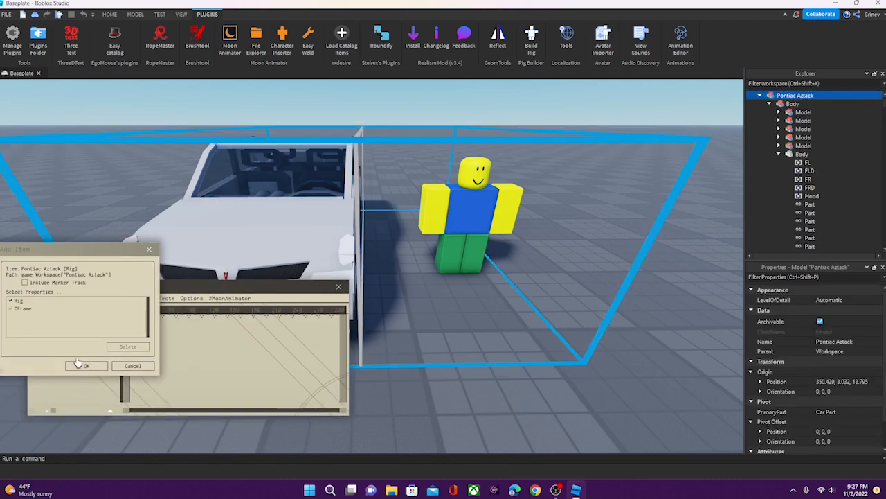
left_click(86, 366)
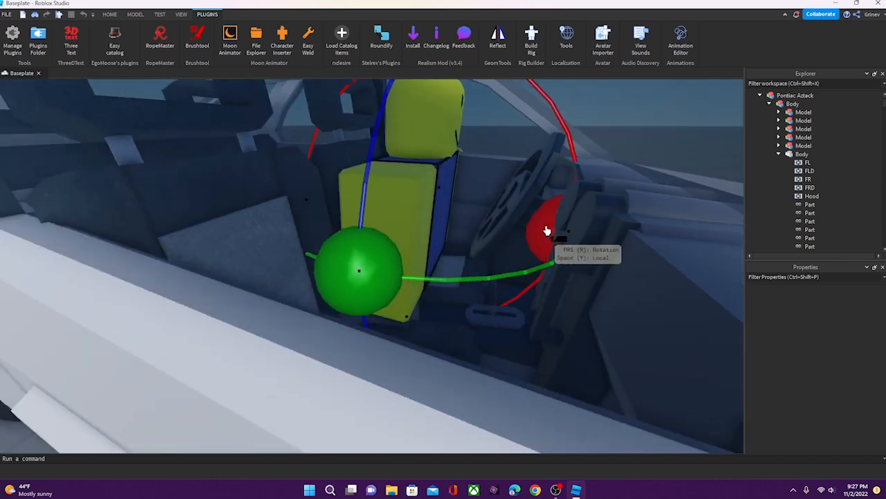
left_click_drag(541, 228, 464, 173)
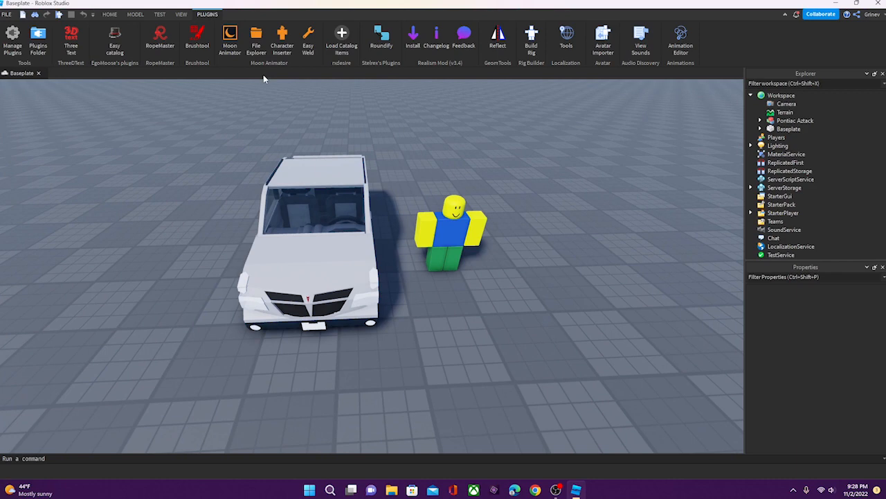
mouse_move(390, 176)
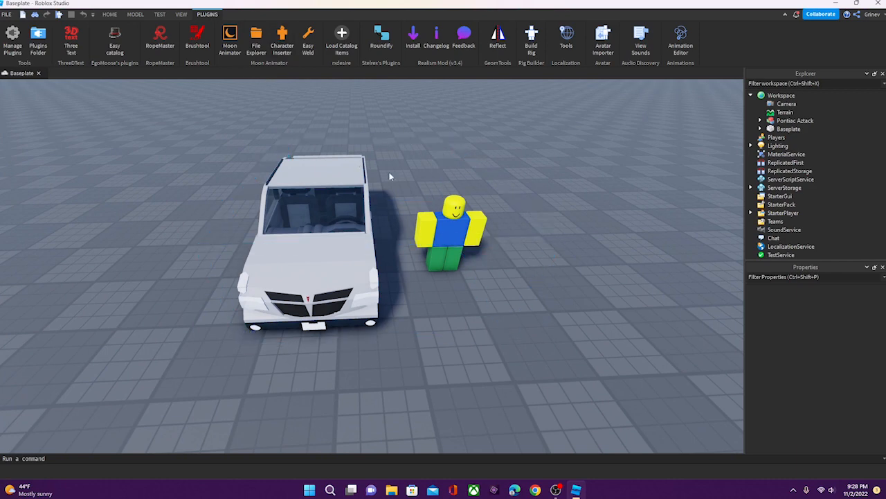
Insert a second character with Character Inserter and rename it Person 2.
left_click(282, 38)
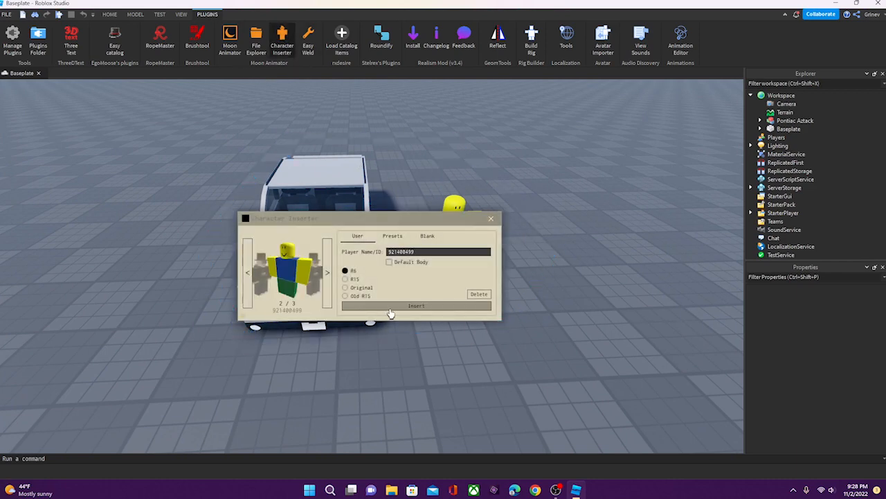
left_click(416, 305)
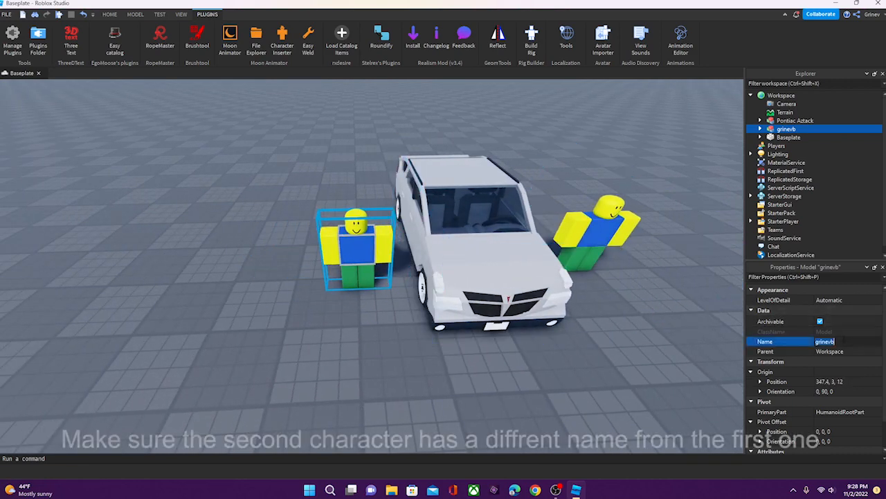
type("Perso")
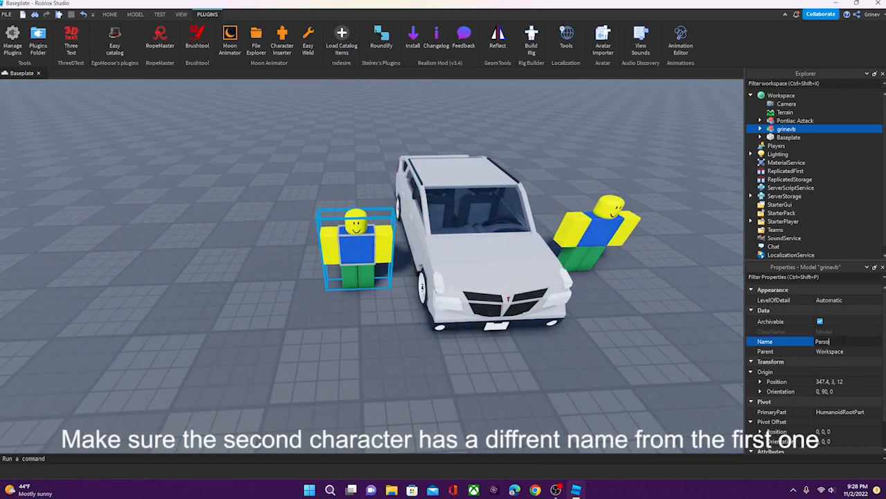
type("Person 2")
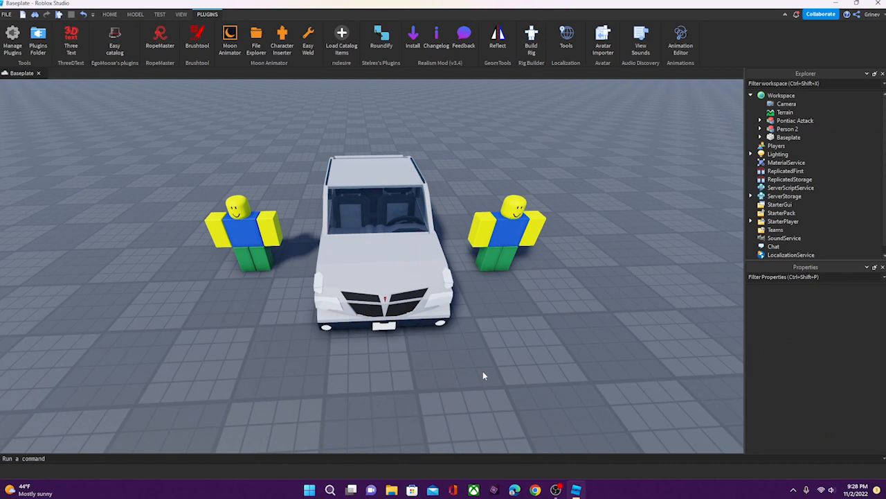
mouse_move(471, 373)
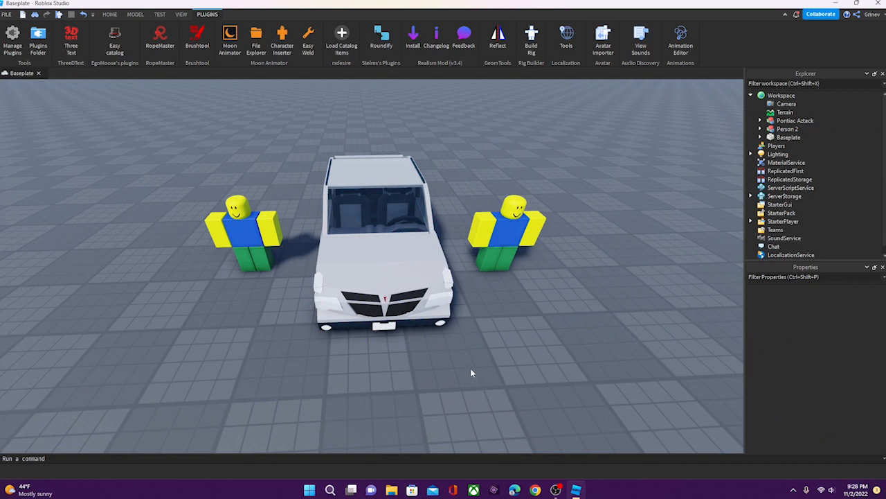
left_click(242, 228)
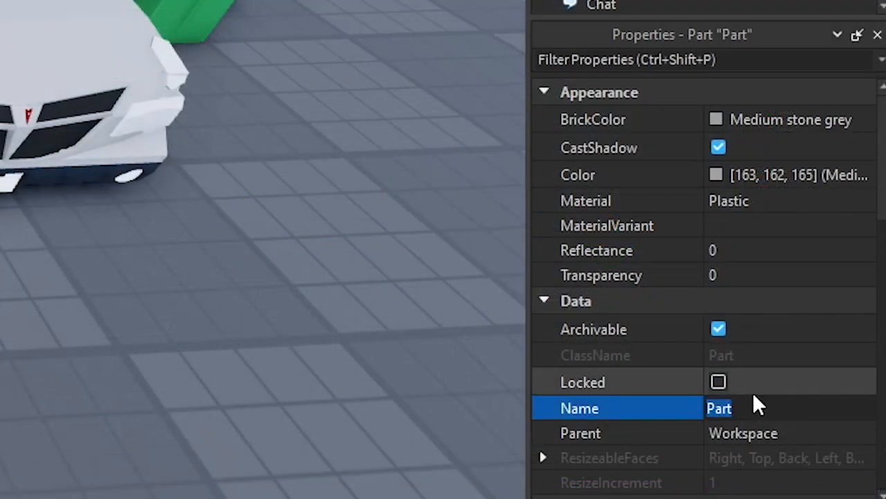
Rename the new part Attachment 1 and move it into Pontiac Aztack's Other group.
type("Attachet")
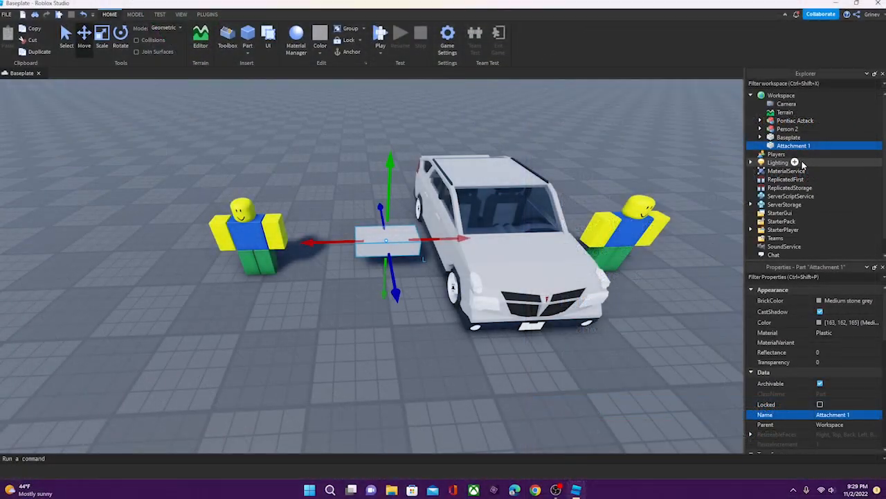
left_click(759, 120)
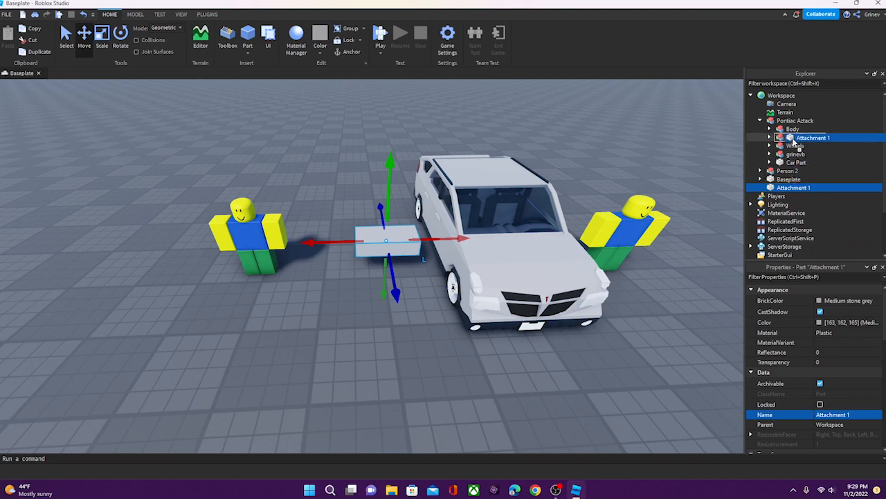
left_click(769, 137)
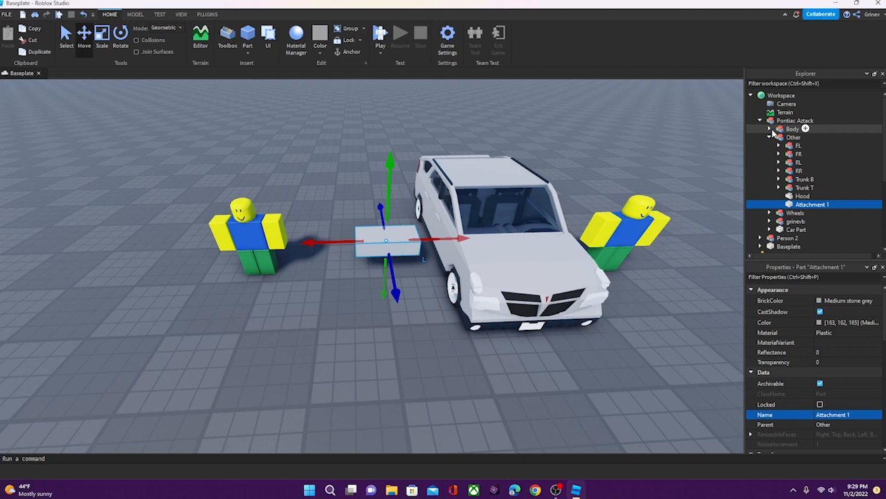
Weld Attachment 1 to the car's Body animatably with Join in Place.
left_click(779, 129)
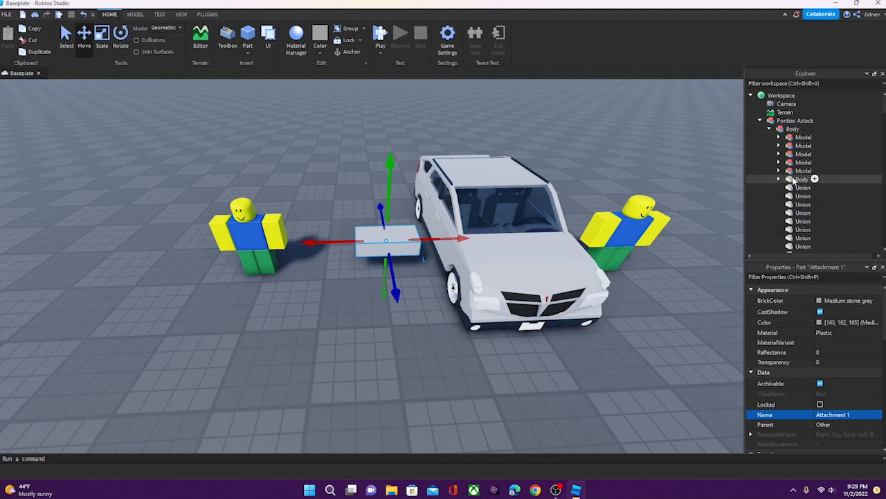
left_click(802, 179)
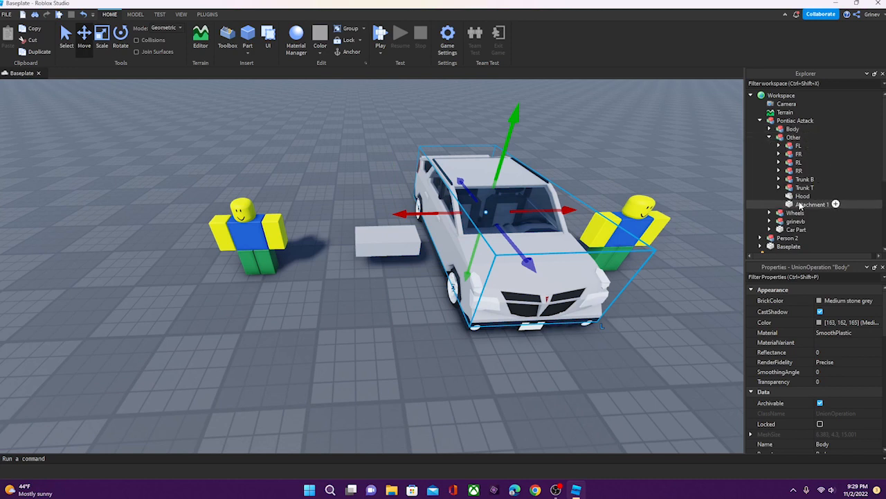
left_click(811, 204)
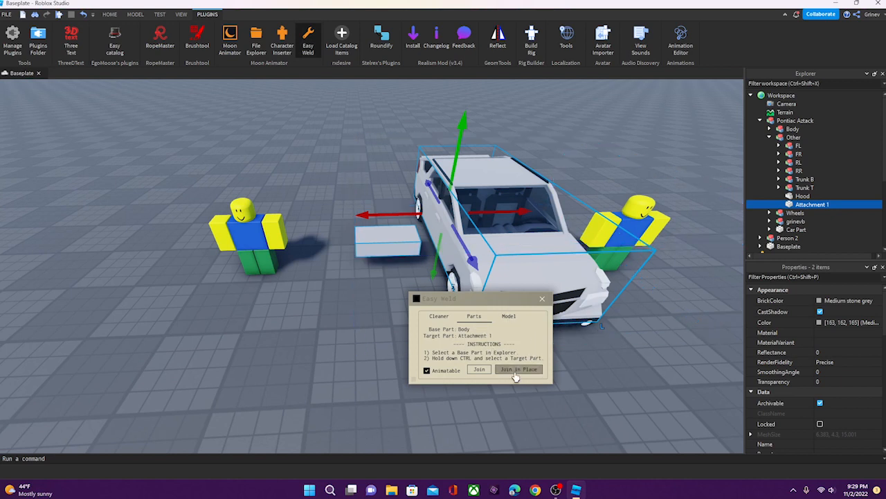
left_click(519, 369)
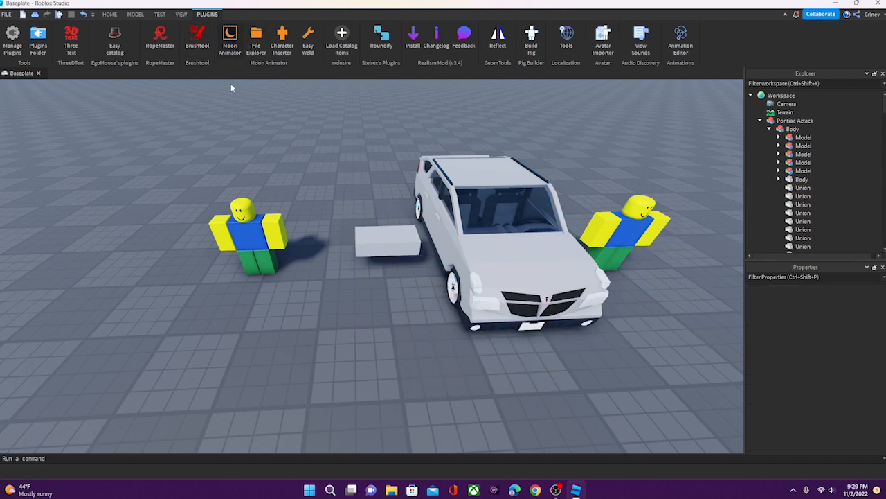
Join Person 2's Torso to Attachment 1 with an animatable Motor6D, keeping positions.
left_click(250, 229)
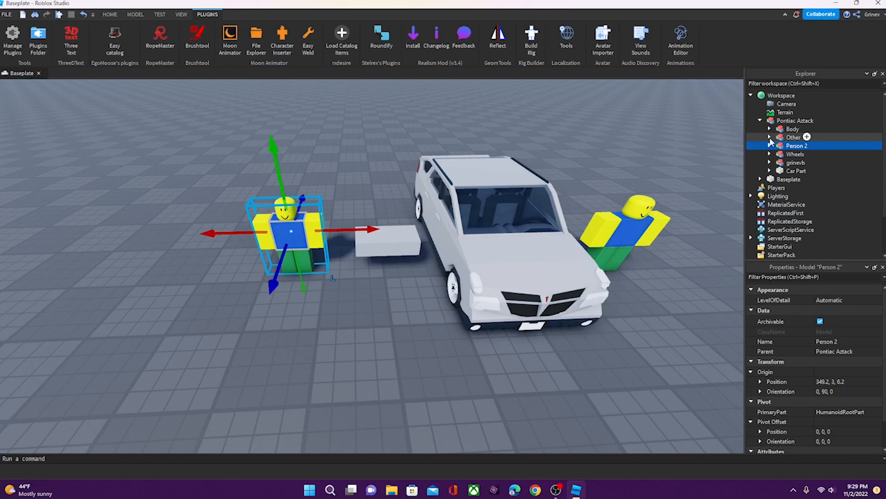
left_click(770, 136)
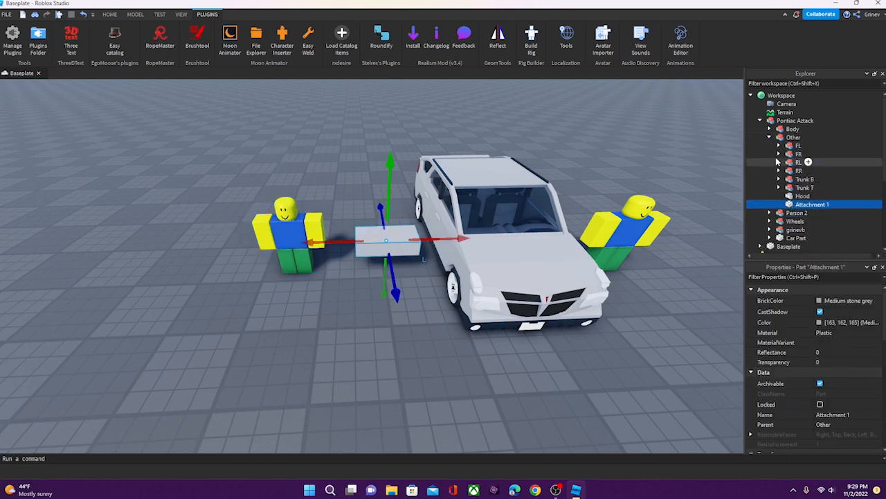
left_click(769, 138)
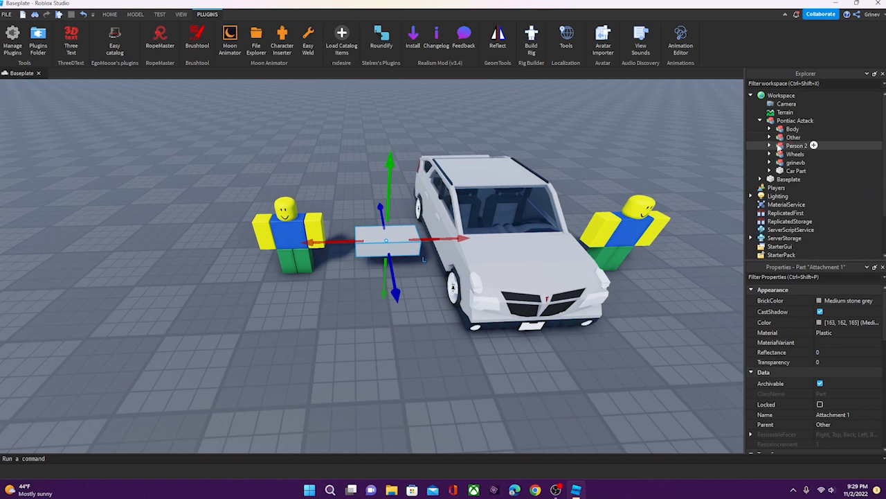
left_click(796, 146)
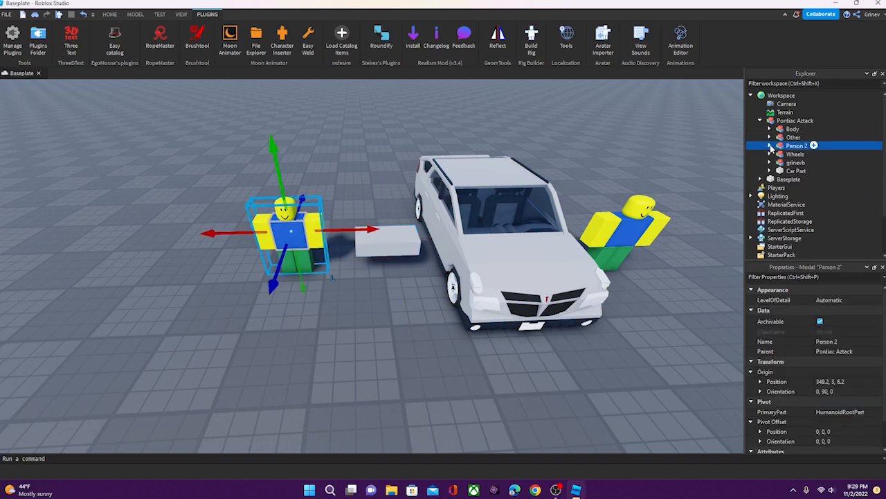
left_click(770, 145)
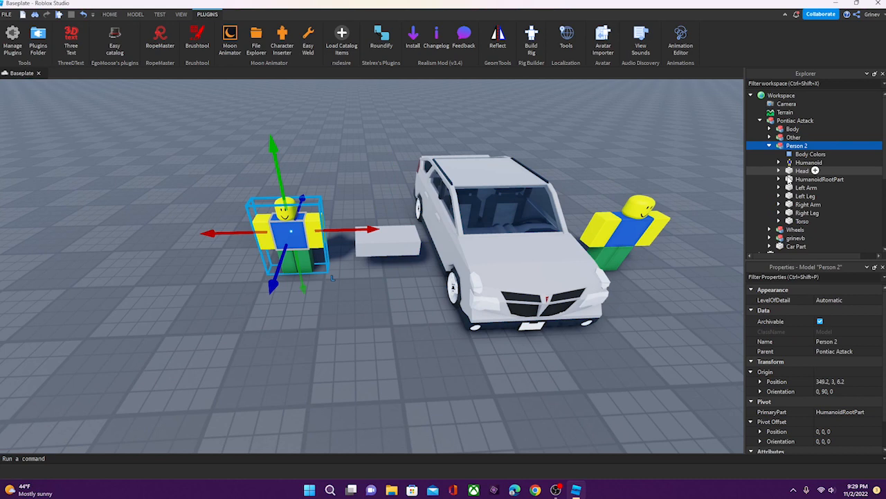
left_click(819, 178)
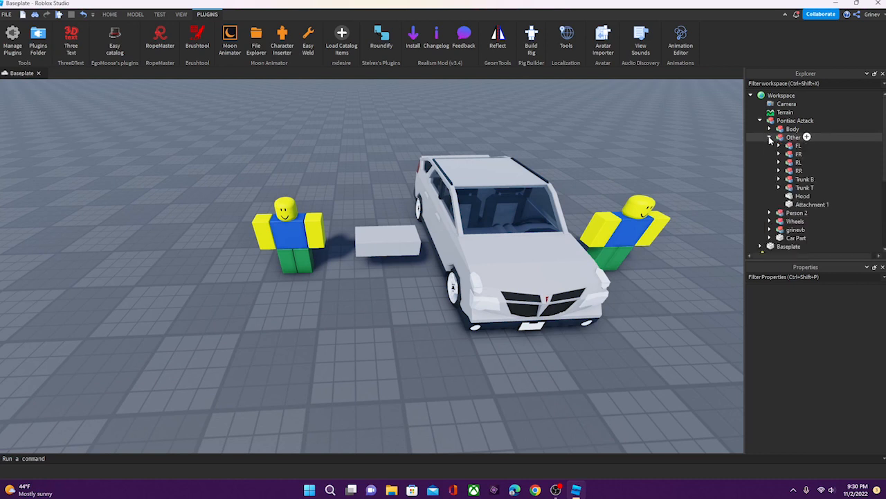
left_click(810, 205)
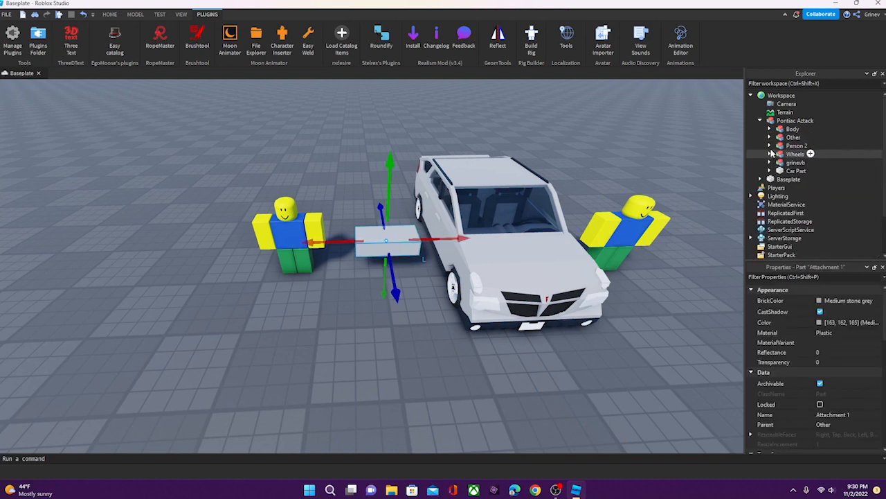
left_click(769, 146)
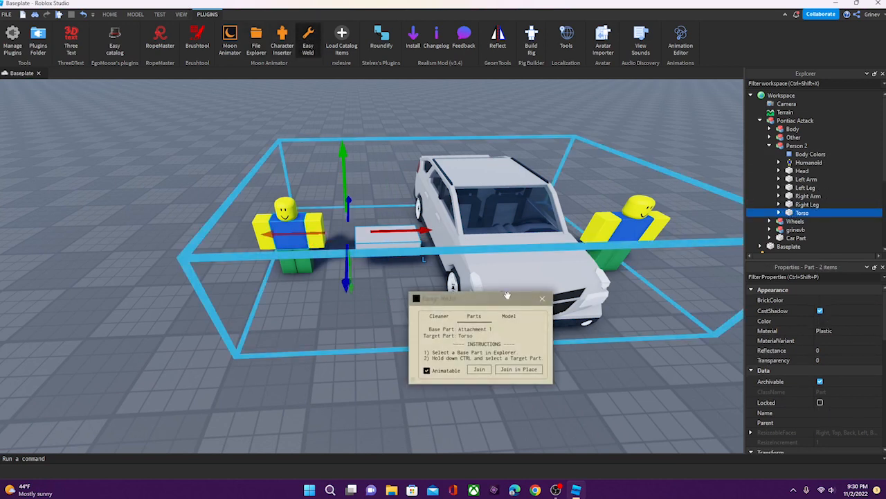
left_click(519, 369)
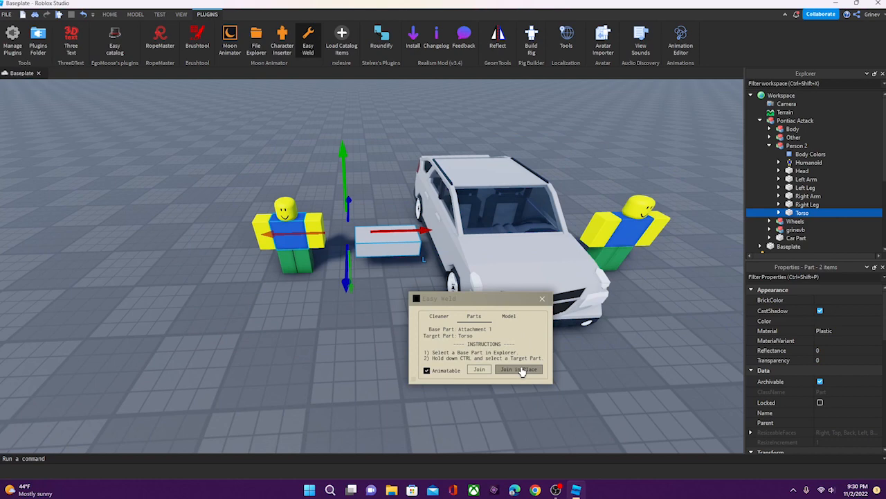
left_click(520, 368)
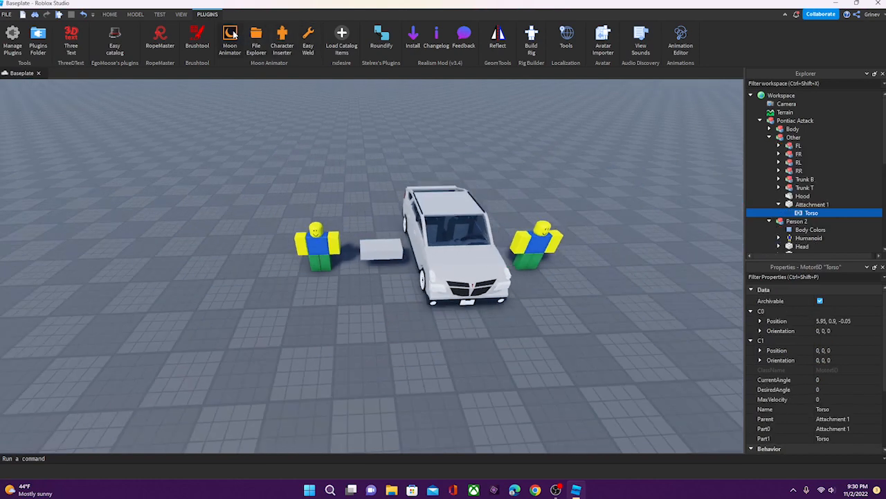
left_click(230, 38)
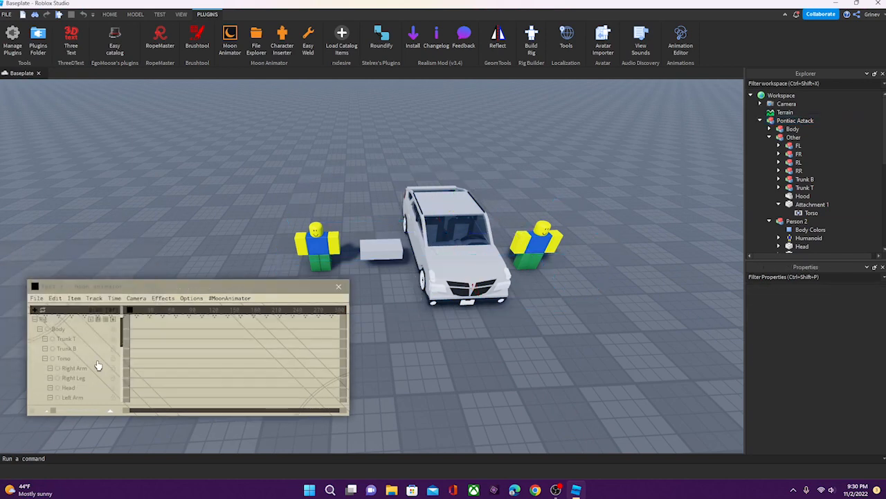
left_click(443, 208)
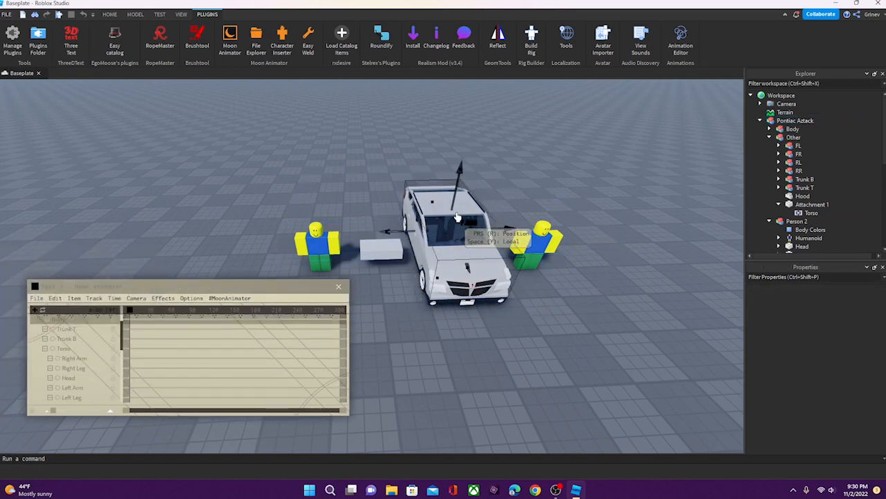
left_click(339, 286)
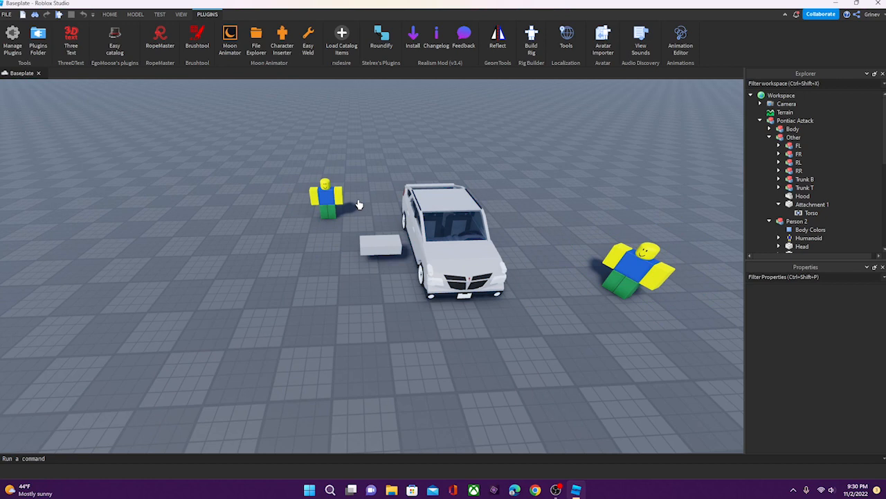
left_click(325, 197)
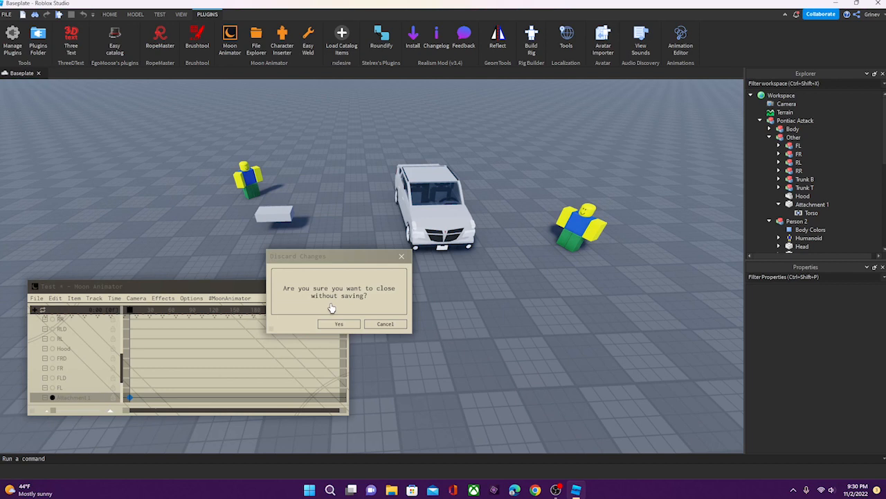
left_click(339, 323)
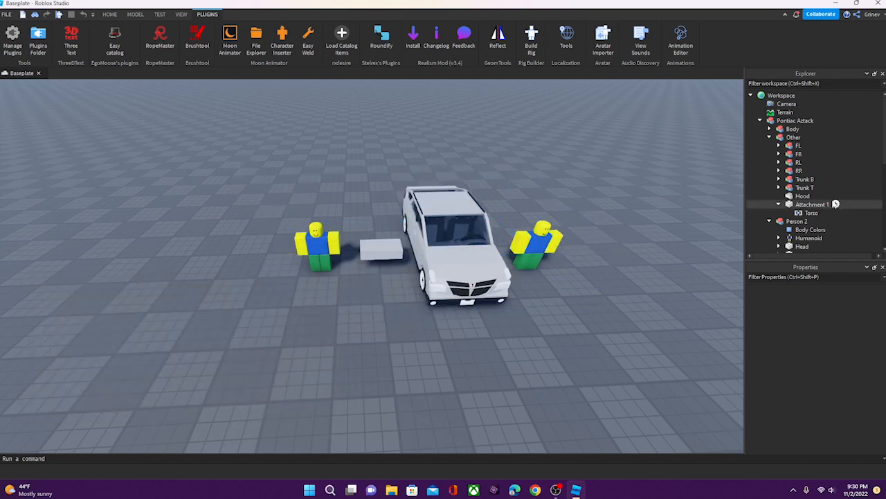
left_click(811, 204)
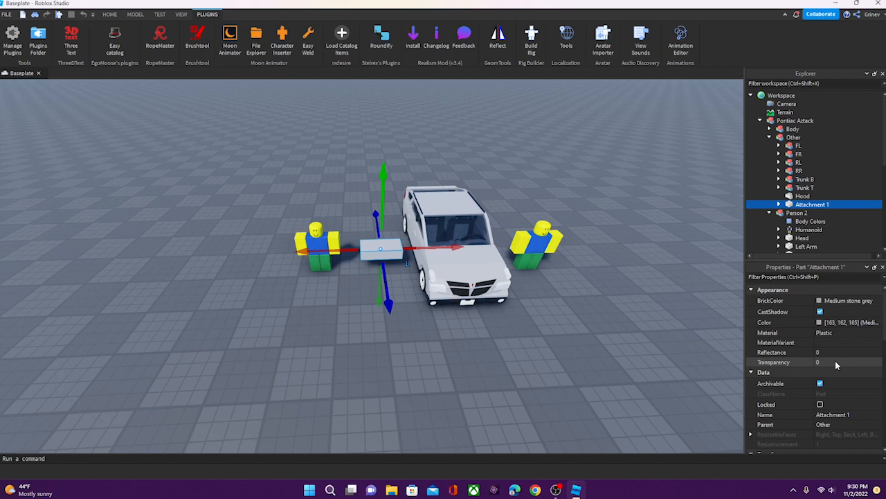
Set Attachment 1's Transparency to 1 and deselect it.
left_click(831, 362)
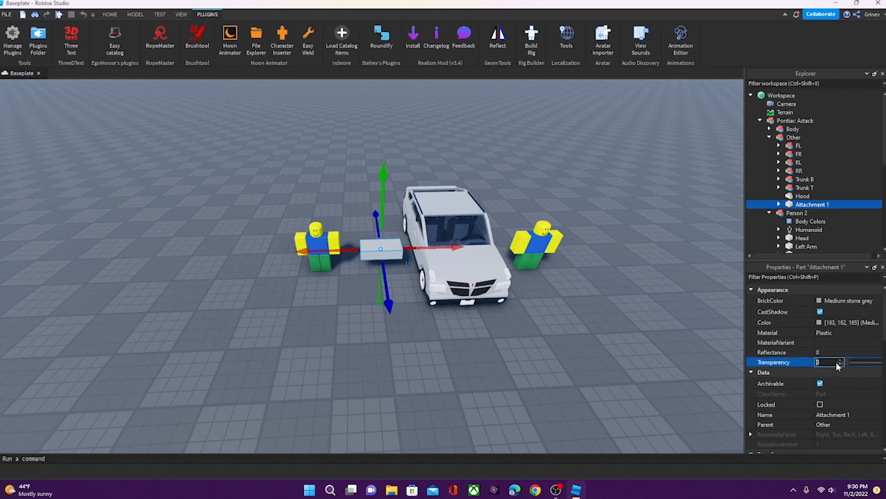
type("1")
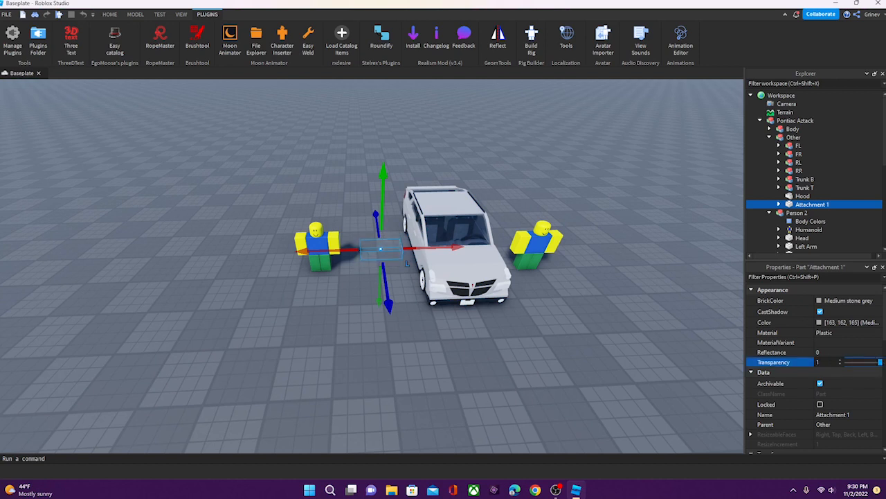
left_click(650, 399)
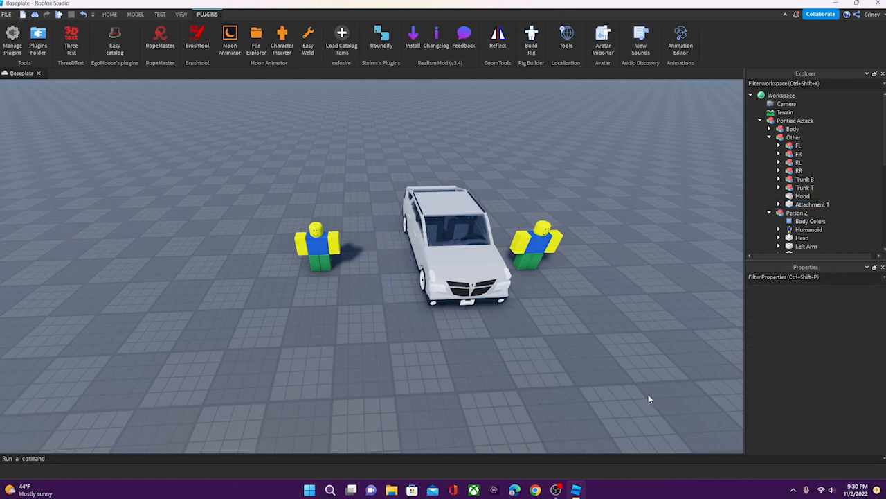
mouse_move(648, 398)
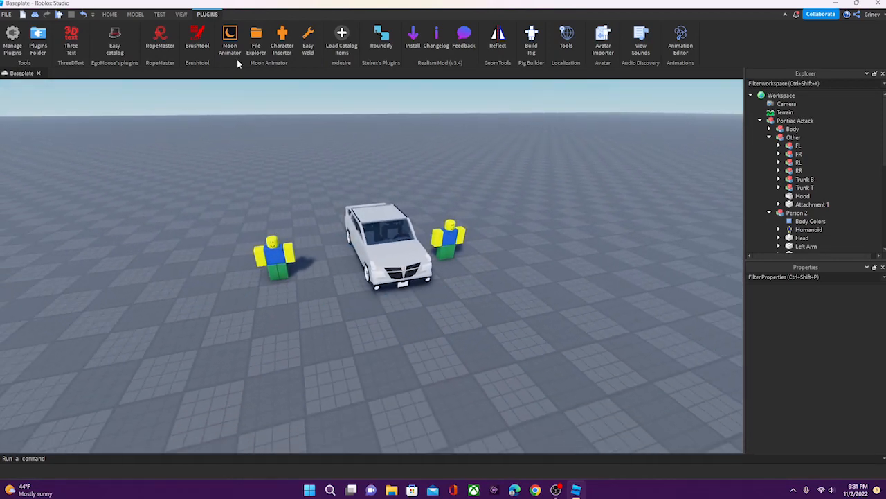
mouse_move(230, 38)
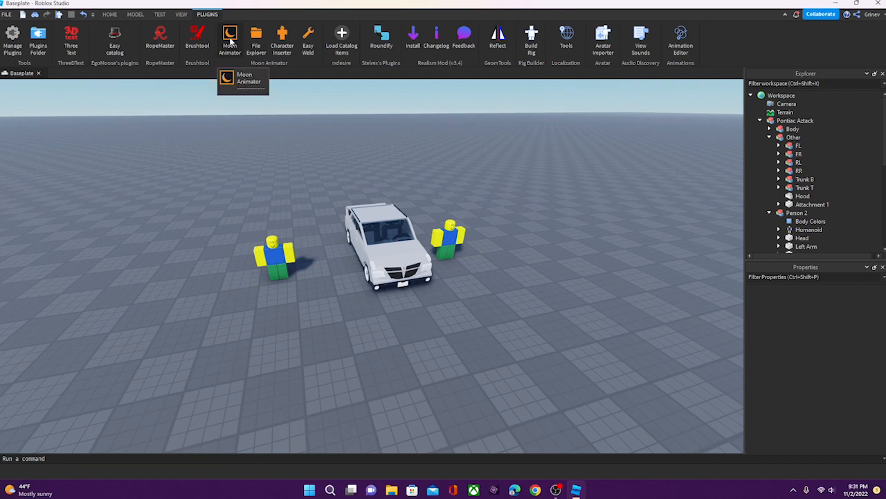
mouse_move(189, 26)
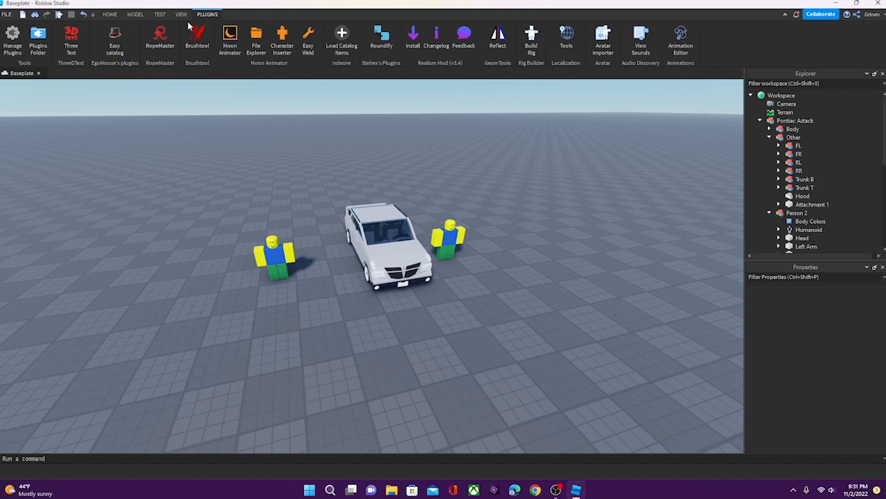
left_click(109, 13)
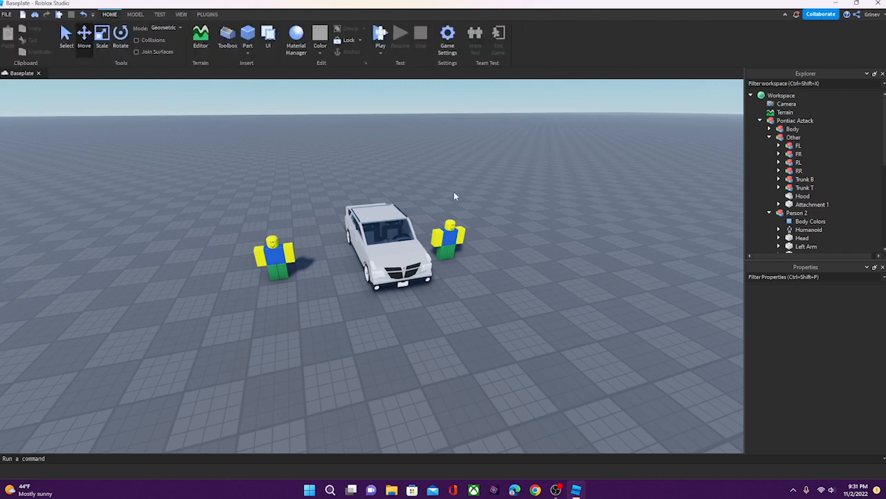
mouse_move(735, 69)
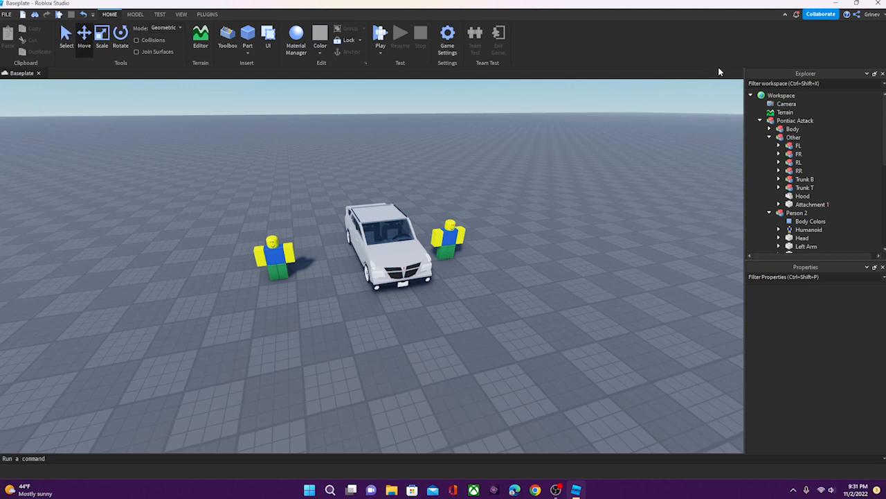
mouse_move(717, 98)
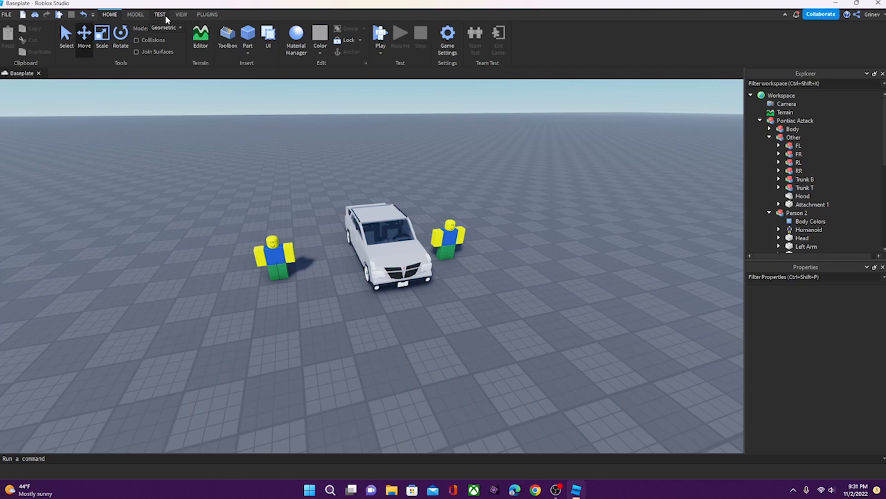
Move through the Home and View tabs to the Test tab's playtesting tools.
left_click(181, 14)
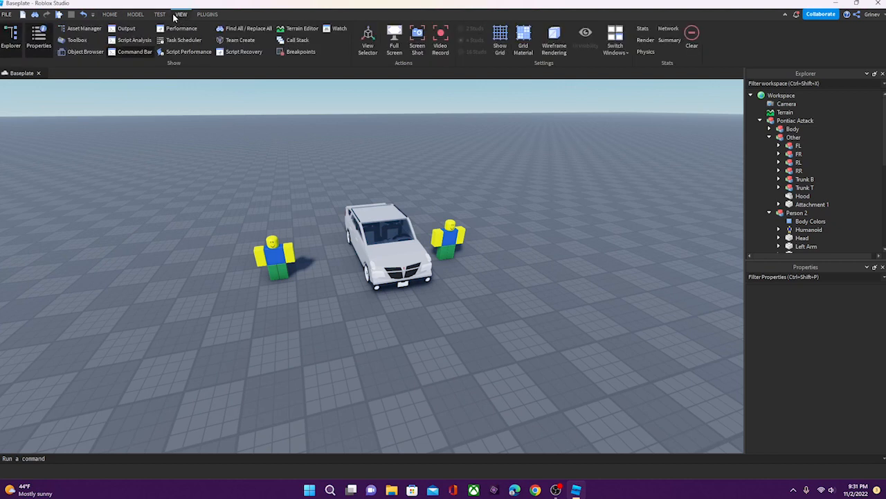
left_click(160, 14)
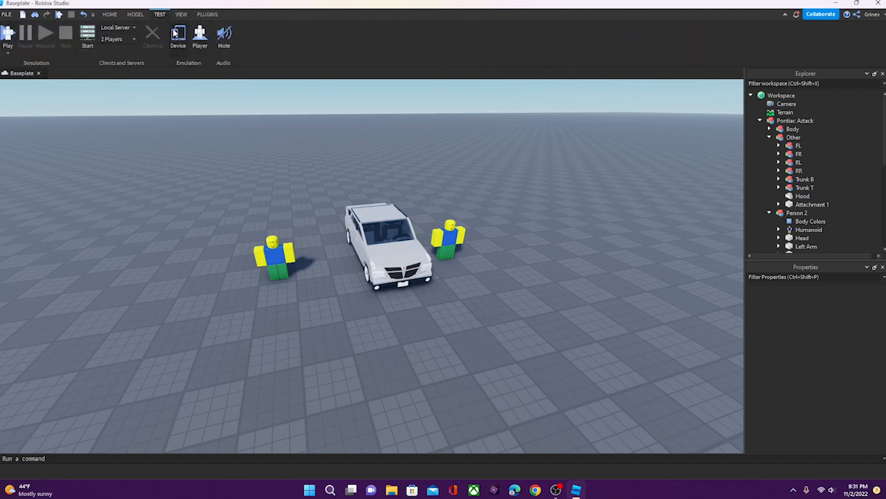
left_click(178, 36)
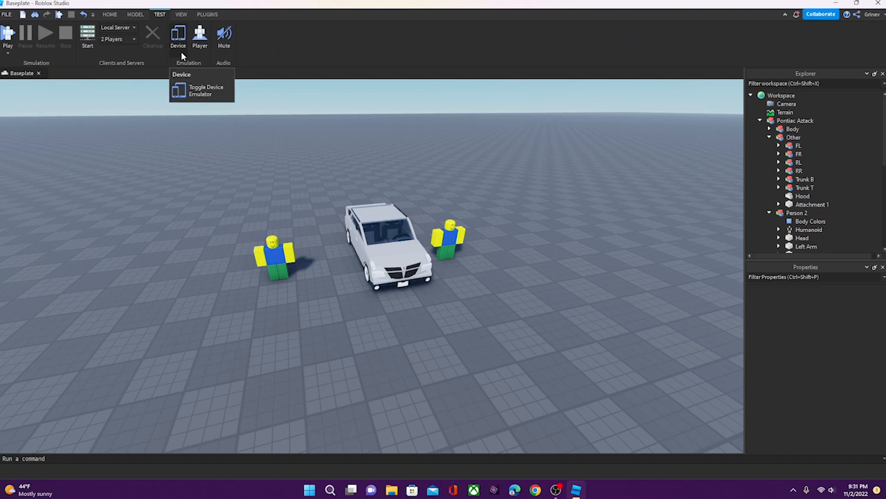